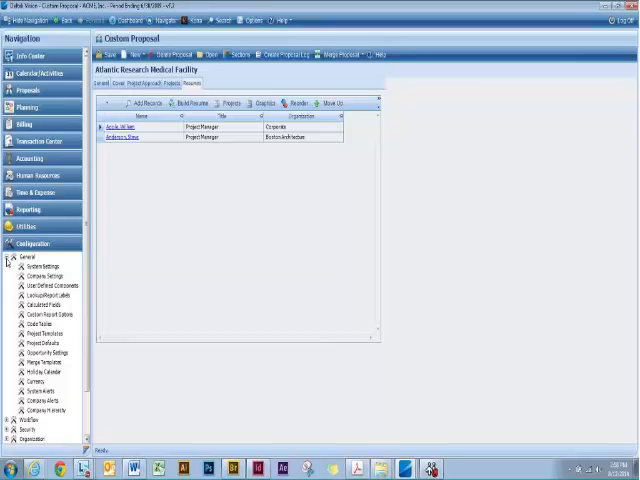
# List the merge templates for the Projects info center area from Configuration > General.
pyautogui.click(45, 361)
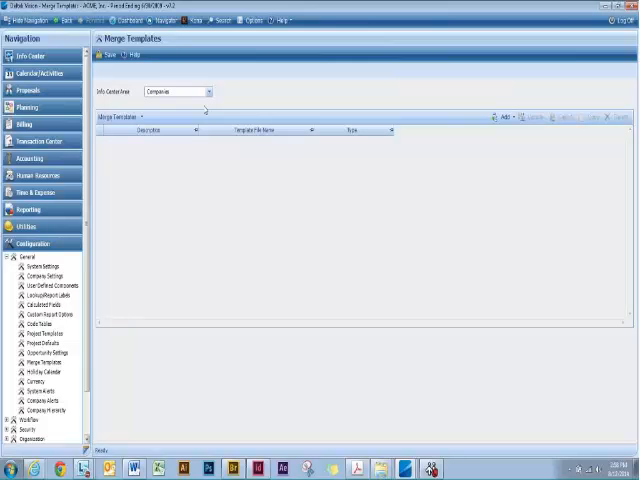
pyautogui.click(205, 91)
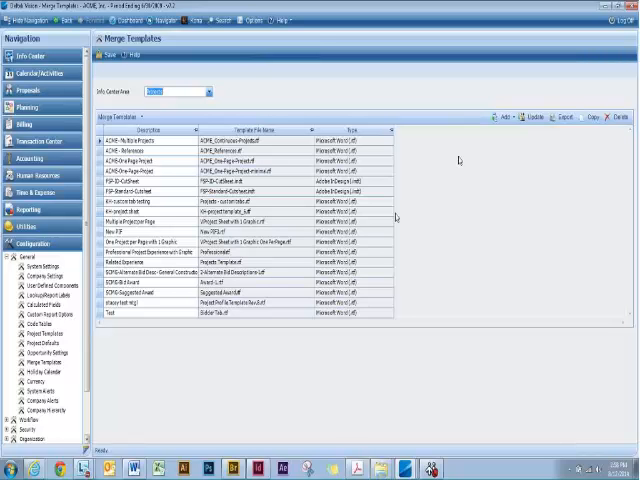
pyautogui.moveTo(482, 160)
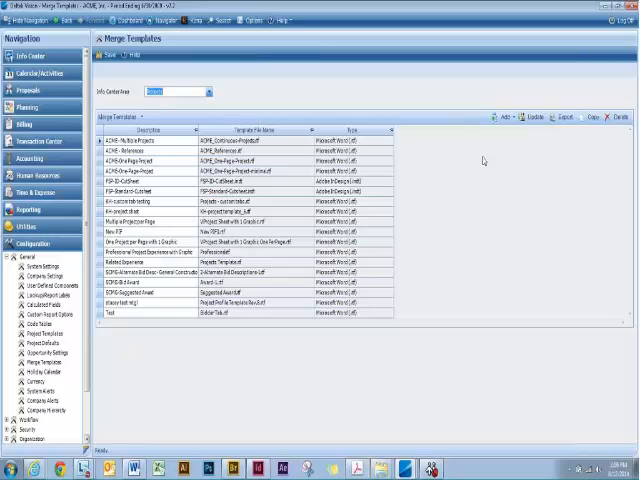
pyautogui.click(503, 117)
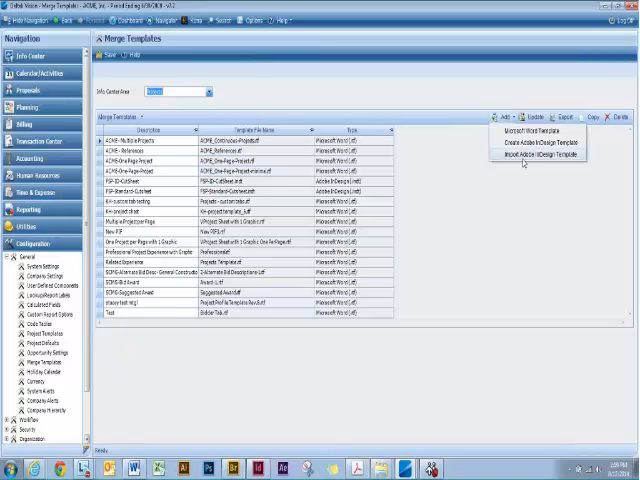
# Import FSP_Proposal_Template (Cover) as an InDesign template described 'Presentation' and return to the list.
pyautogui.click(535, 130)
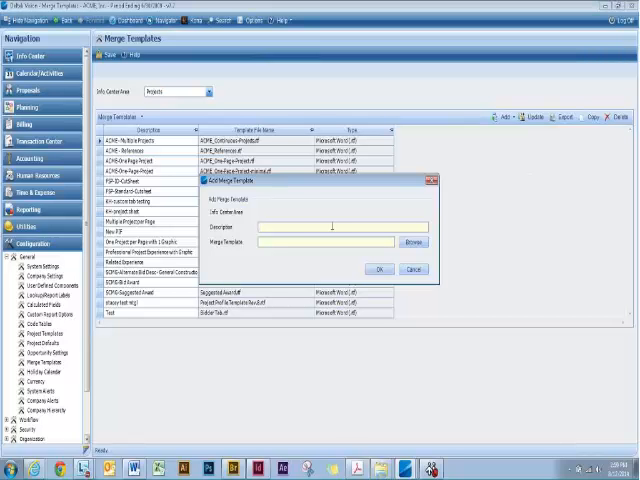
pyautogui.write('Presentation')
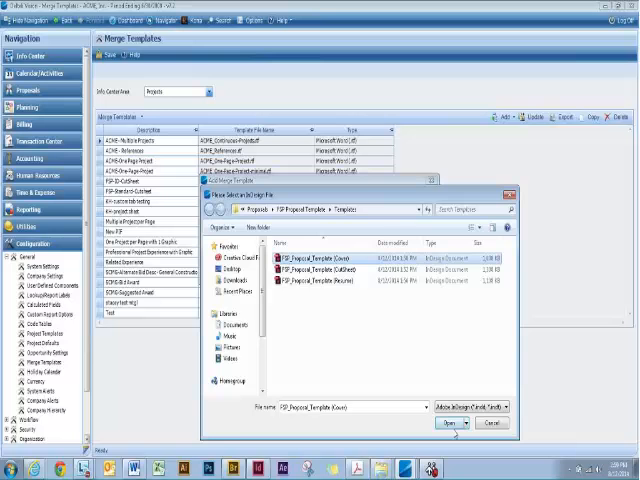
pyautogui.click(449, 423)
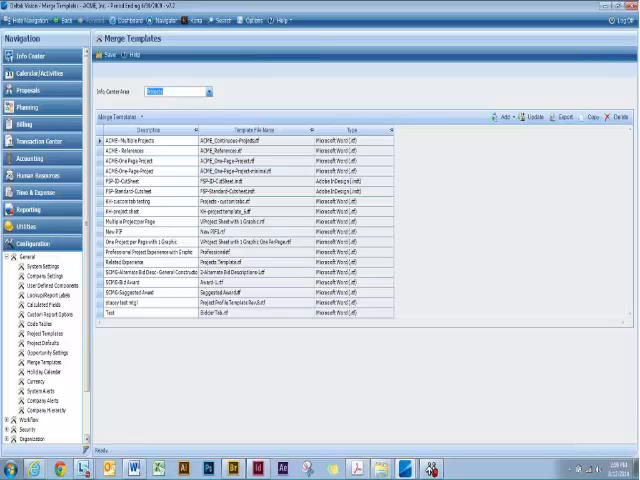
pyautogui.click(207, 91)
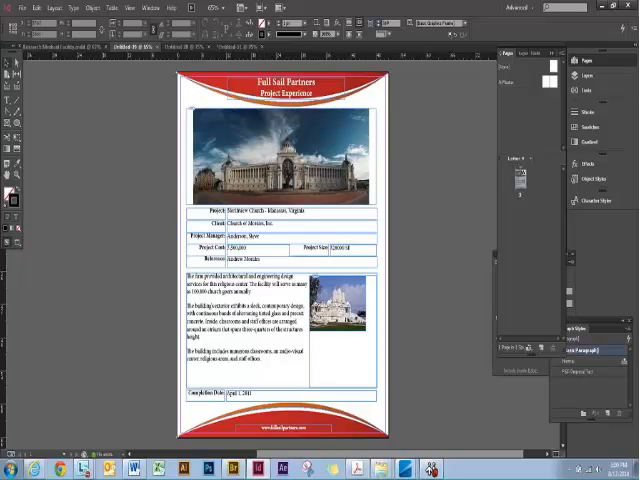
pyautogui.moveTo(423, 402)
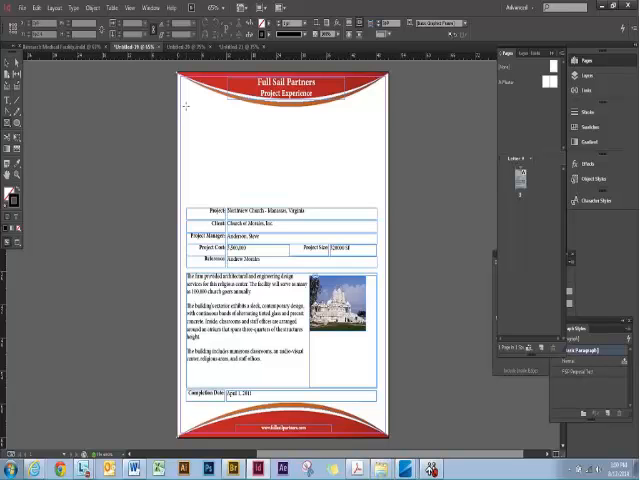
# Draw an empty rectangle frame where the top building photo was and place the cursor in it.
pyautogui.moveTo(187, 103); pyautogui.dragTo(378, 207)
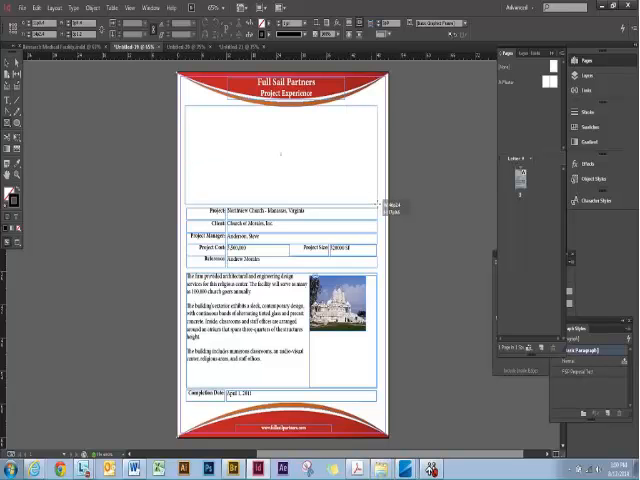
pyautogui.click(280, 150)
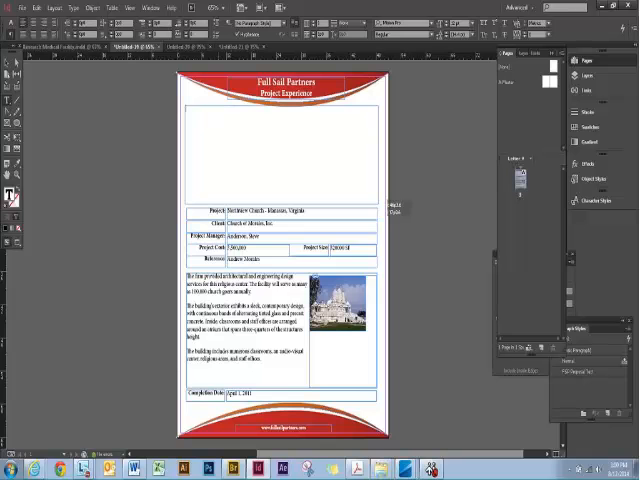
# Choose the Projects table's Proposal Graphic field, graphic number 1, in the merge code inserter.
pyautogui.click(405, 468)
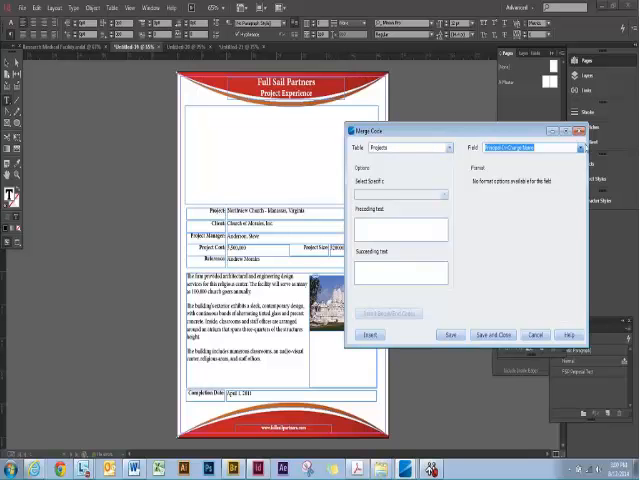
pyautogui.click(578, 147)
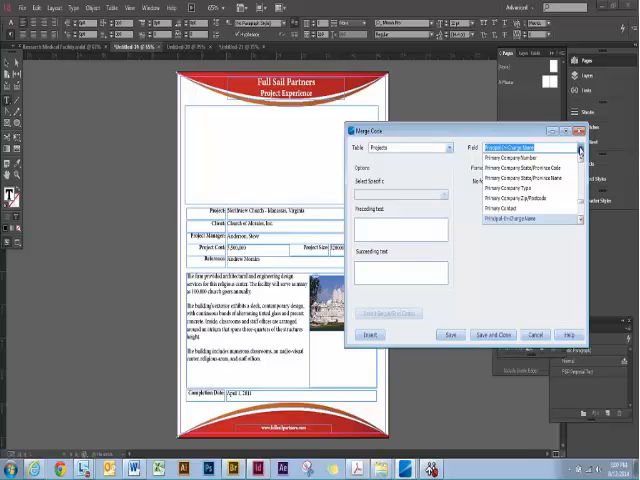
pyautogui.click(530, 211)
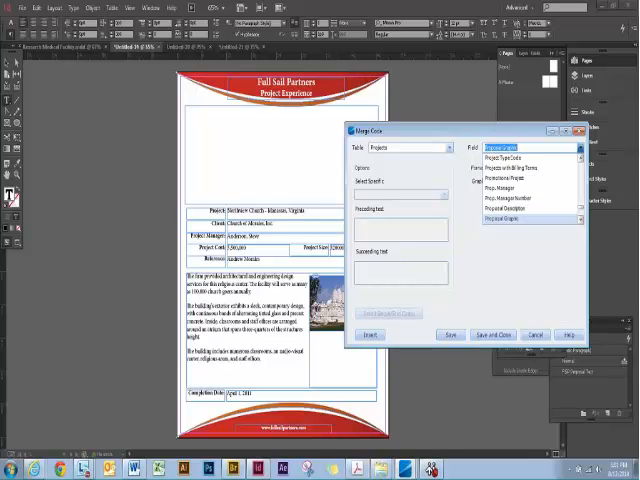
pyautogui.click(527, 217)
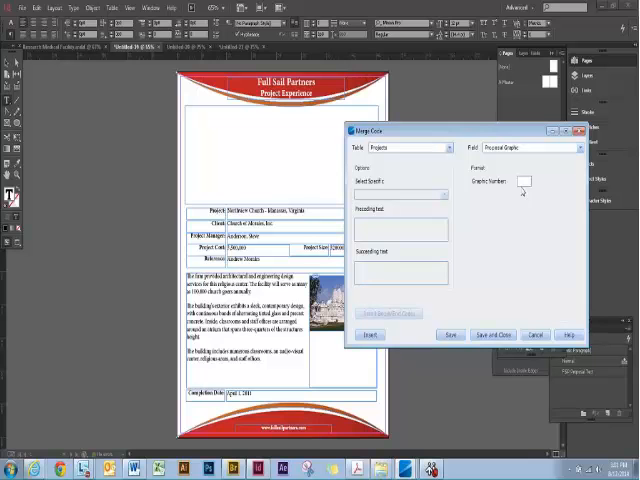
pyautogui.moveTo(512, 190)
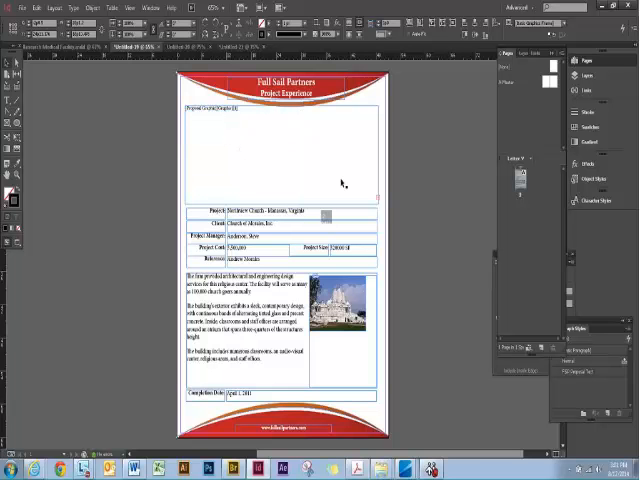
# Place the cursor below the top graphic frame for the End Graphic code.
pyautogui.click(205, 128)
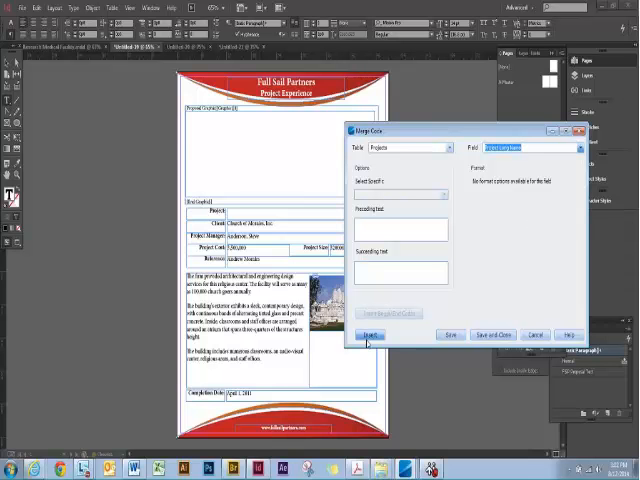
# Insert Project Long Name into the Project row and start the Location State/Province code with preceding text.
pyautogui.click(369, 335)
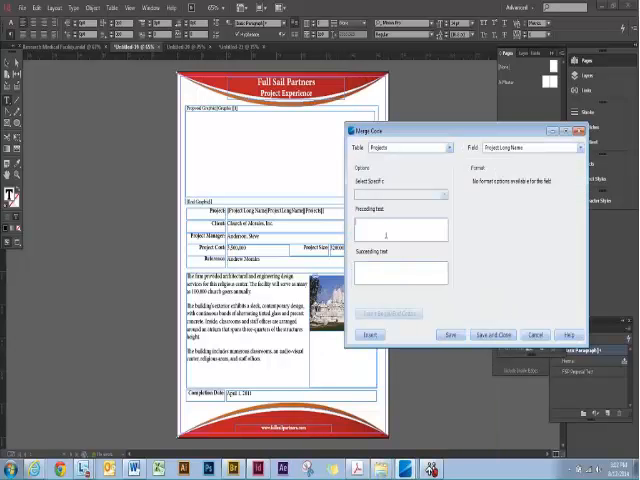
pyautogui.click(398, 230)
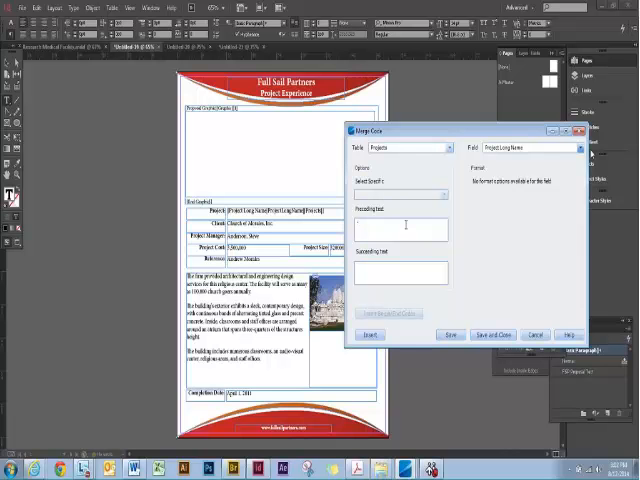
pyautogui.click(578, 147)
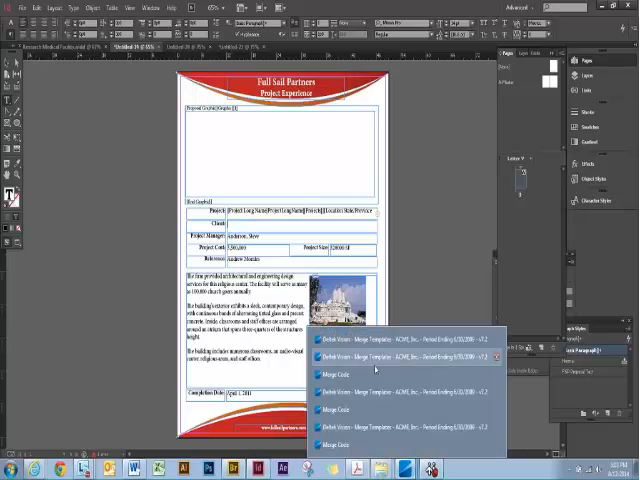
# Restore the merge code window and choose Primary Company Name for the Client row.
pyautogui.click(343, 371)
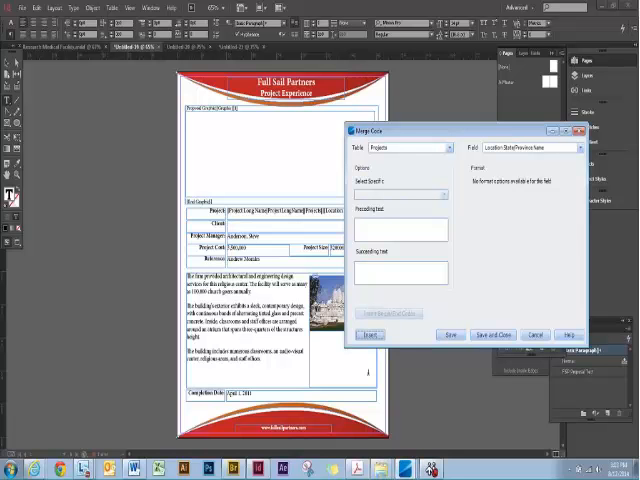
pyautogui.click(576, 147)
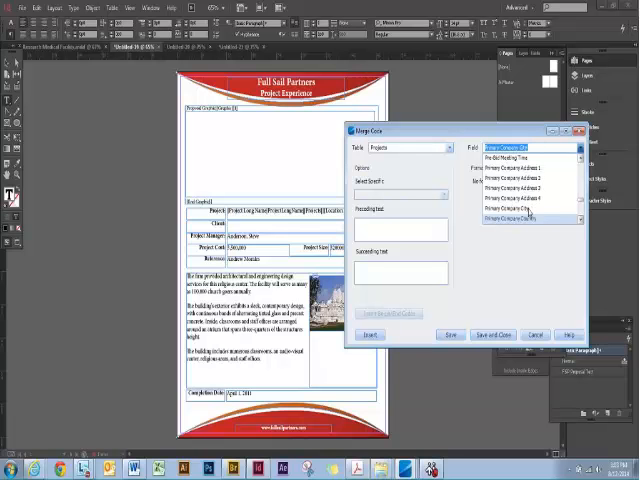
pyautogui.click(530, 217)
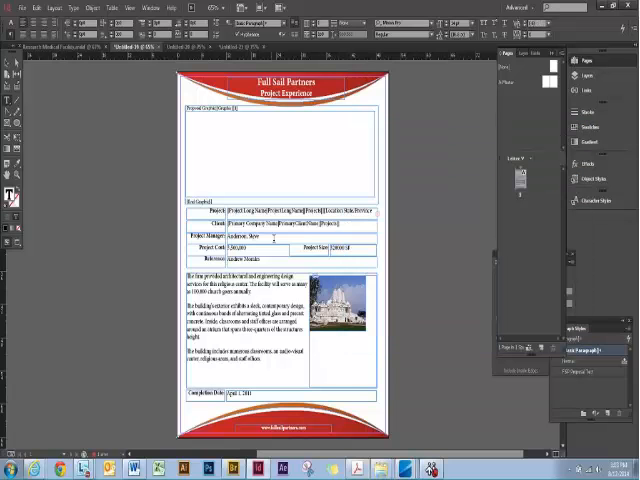
# Replace the sample manager name with Project Manager Name and choose Total Project Cost for the cost cell.
pyautogui.doubleClick(247, 234)
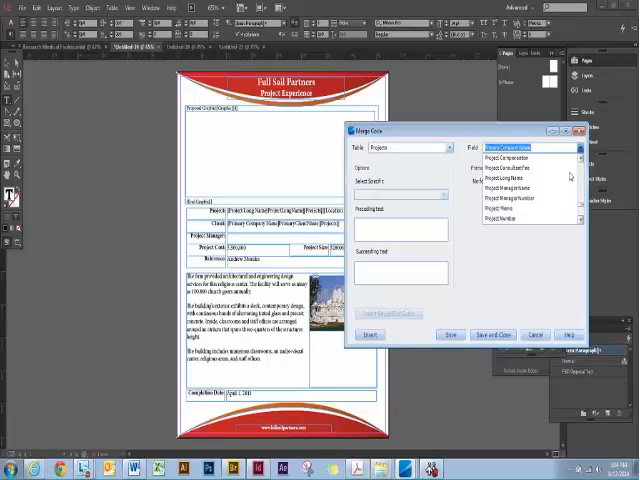
pyautogui.click(508, 189)
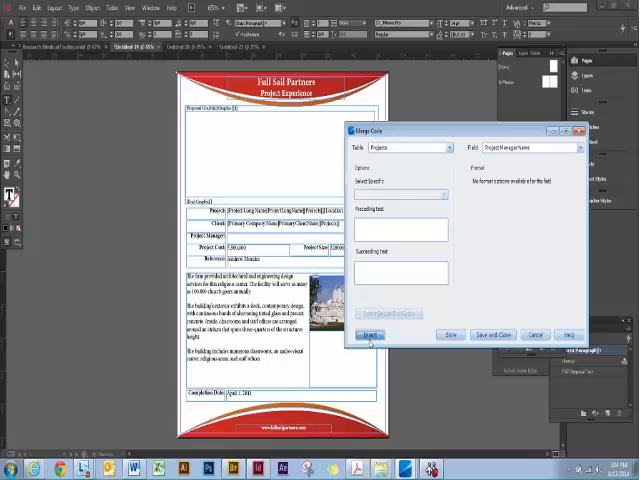
pyautogui.click(371, 334)
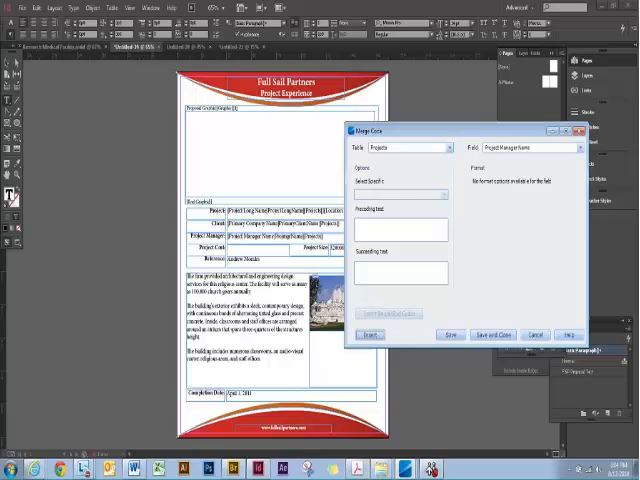
pyautogui.click(578, 147)
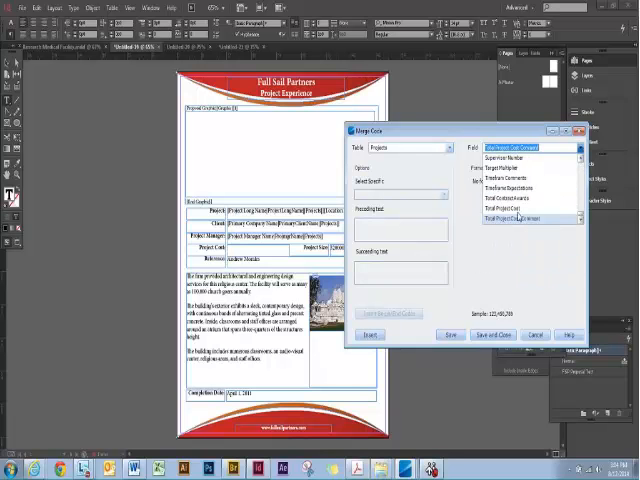
pyautogui.click(517, 217)
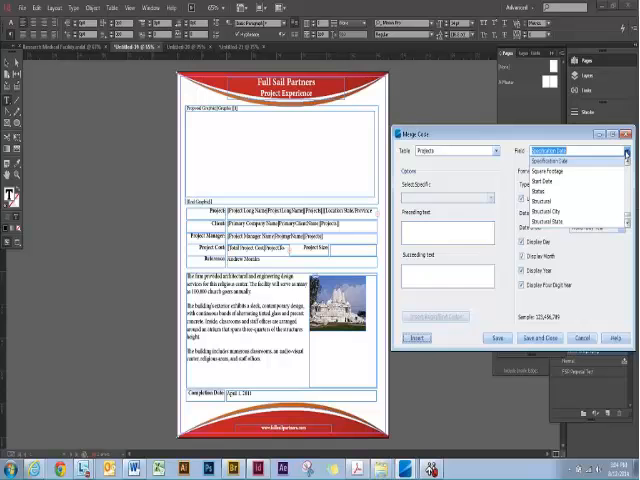
# Insert Square Footage followed by SF into Project Size and select the sample Reference name.
pyautogui.click(548, 160)
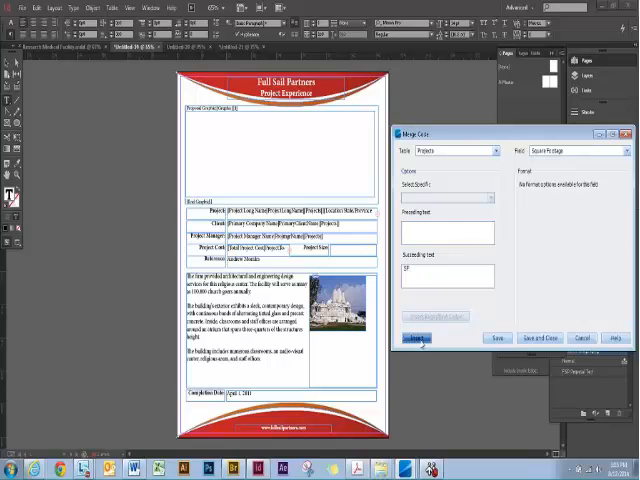
pyautogui.click(414, 337)
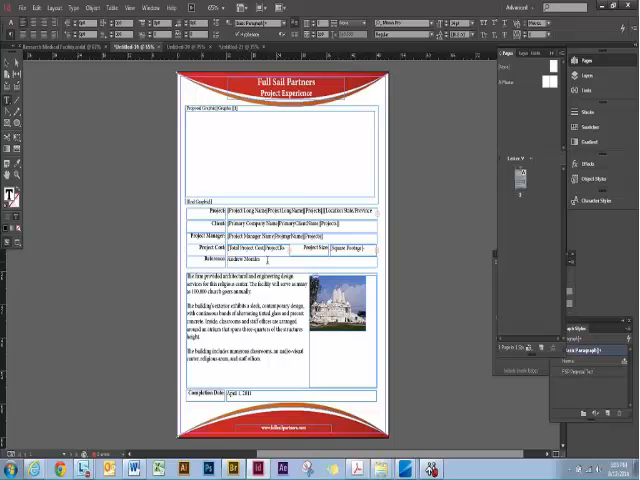
pyautogui.doubleClick(245, 259)
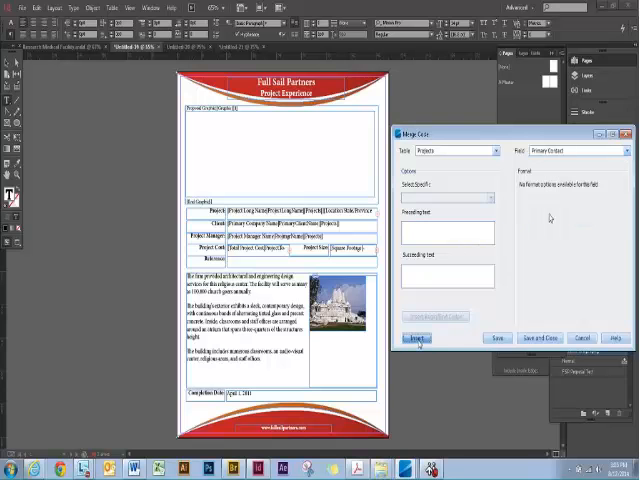
# Insert Primary Contact into the Reference row and Proposal Description over the description paragraphs.
pyautogui.click(419, 337)
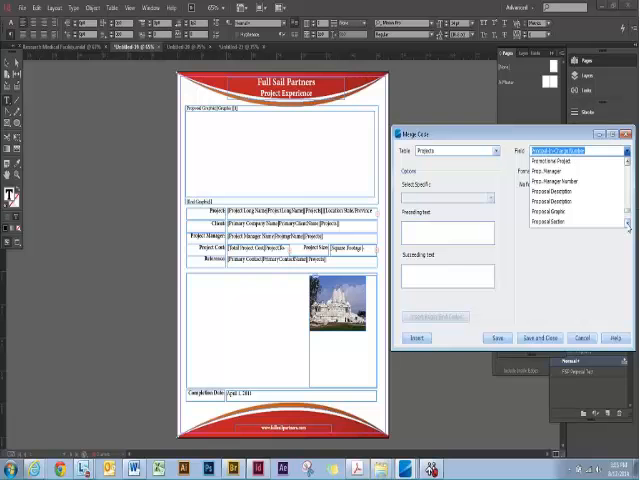
pyautogui.scroll(-3)
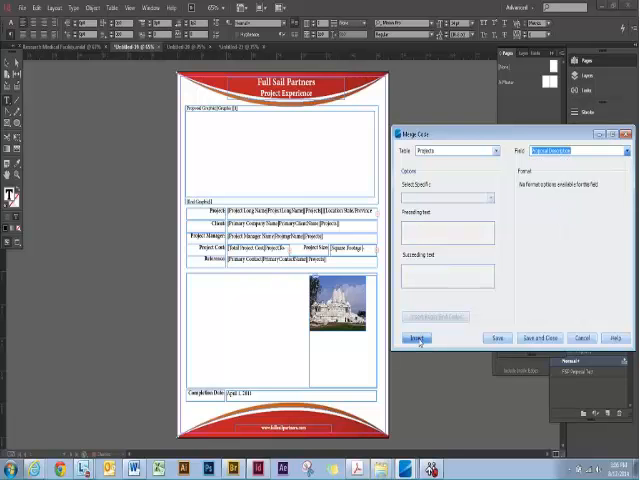
pyautogui.click(416, 338)
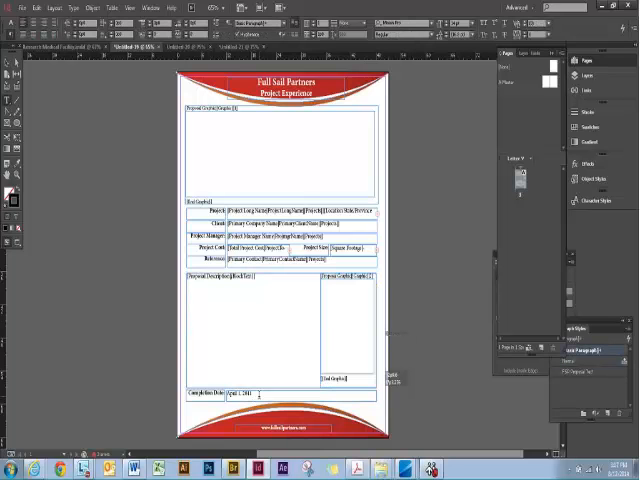
# Swap the sample completion date for a Construction Completion Date merge code in Short Date format.
pyautogui.doubleClick(240, 392)
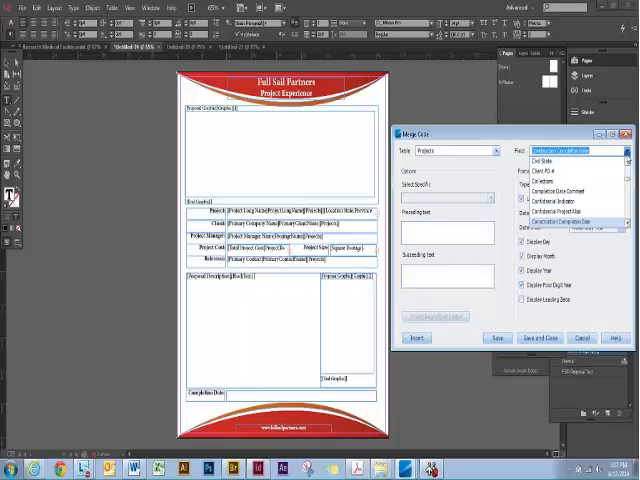
pyautogui.click(560, 226)
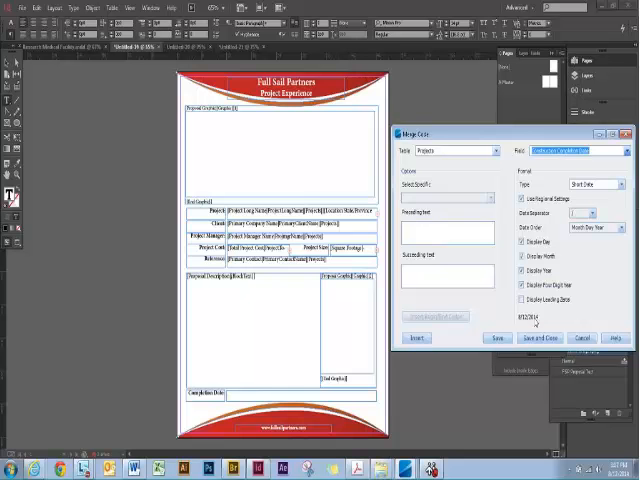
pyautogui.click(417, 337)
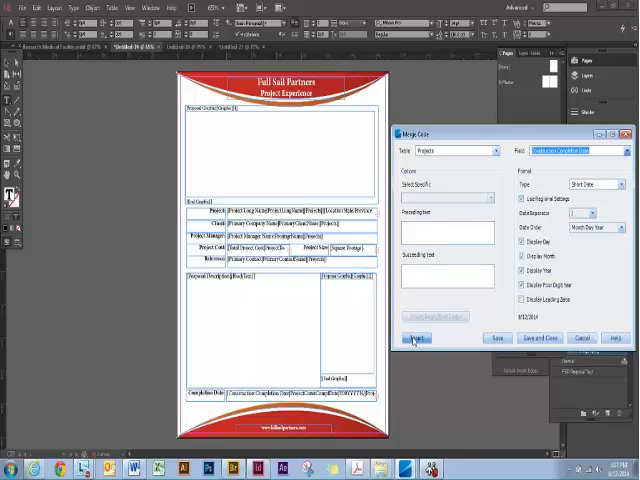
pyautogui.click(570, 151)
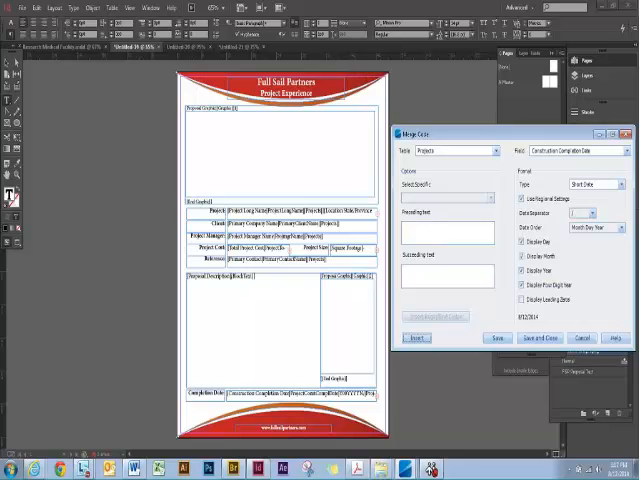